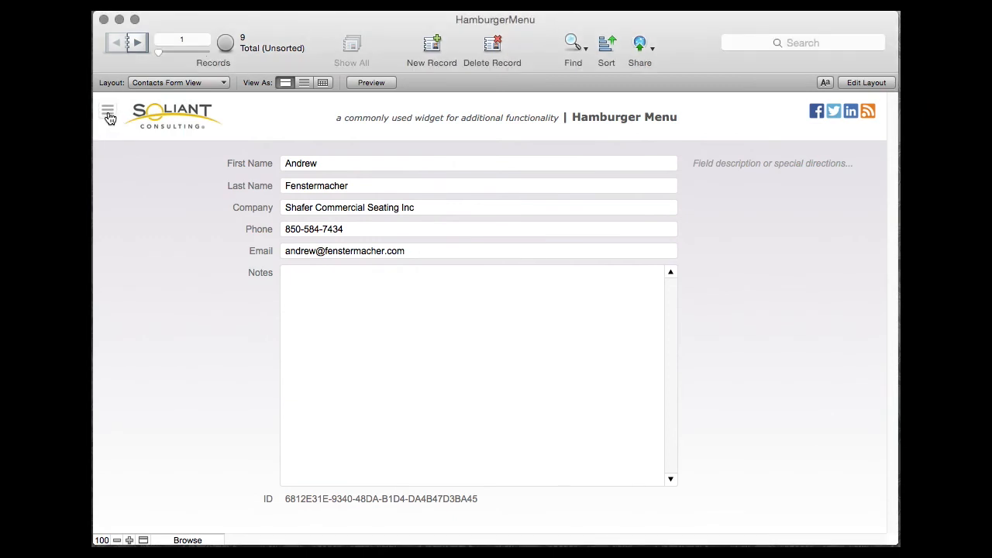
- Slide open the hamburger menu on the Contacts Form View in Browse mode
click(107, 114)
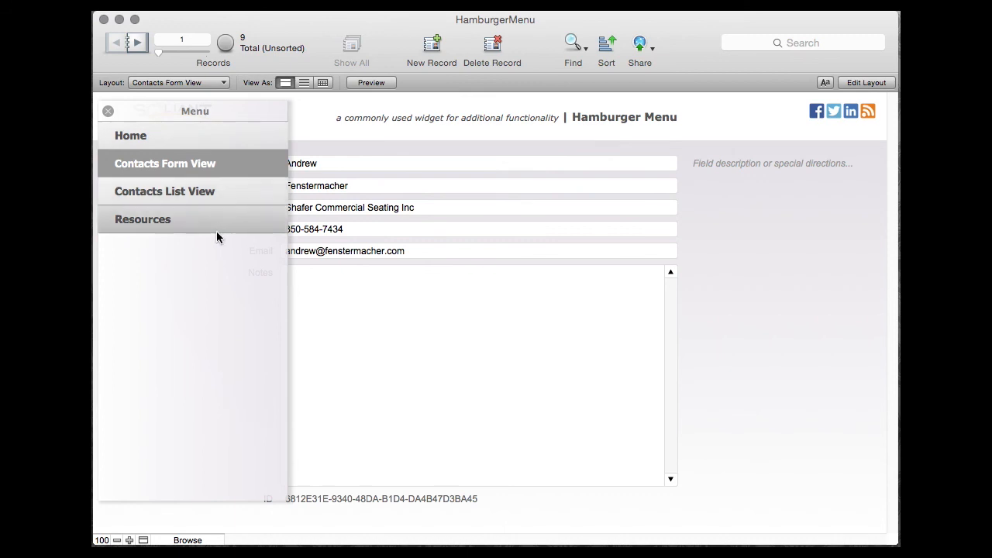
mouse_move(194, 135)
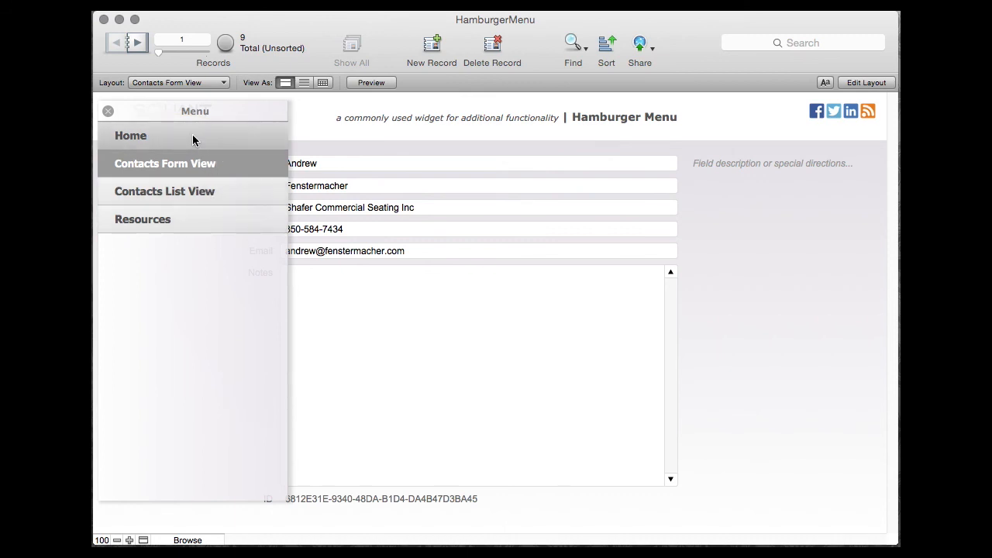
mouse_move(203, 322)
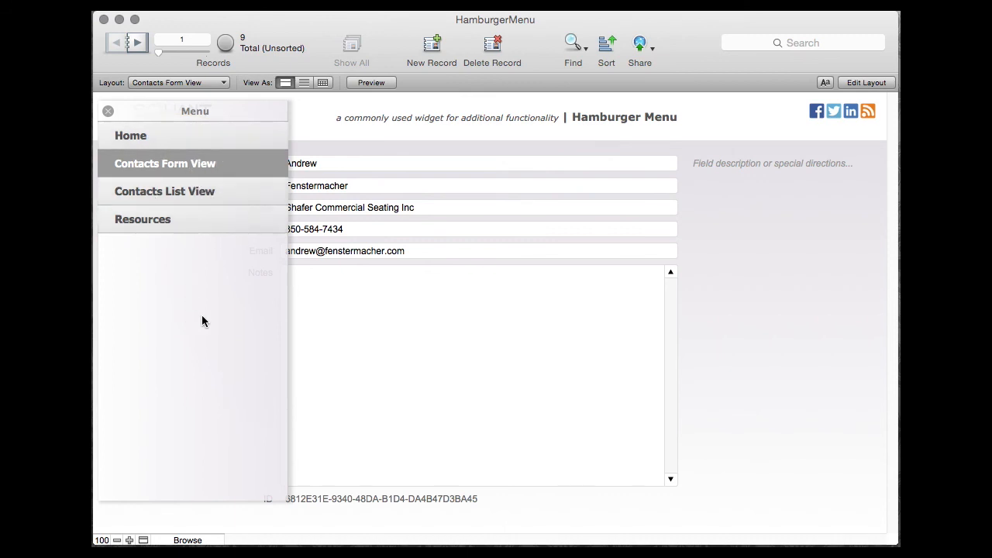
mouse_move(210, 364)
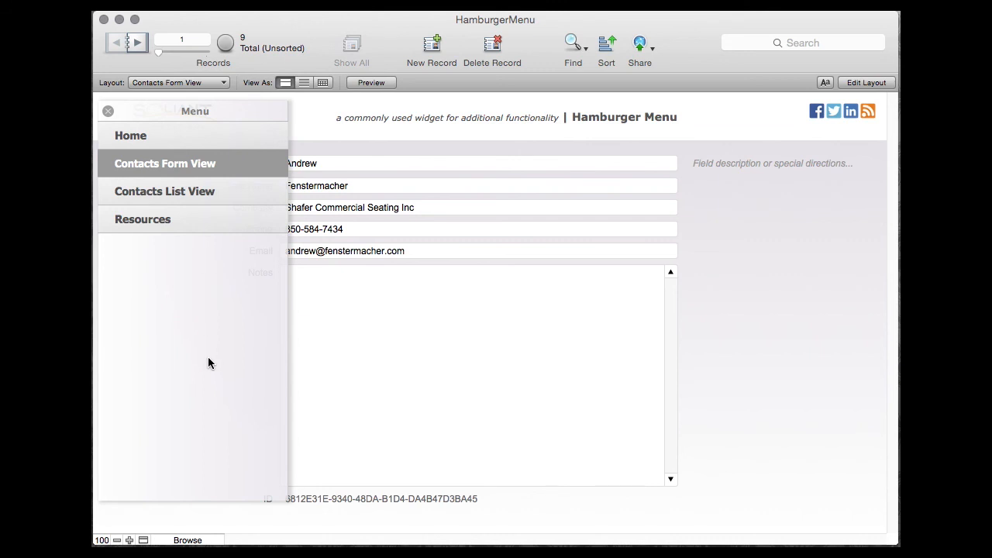
mouse_move(293, 302)
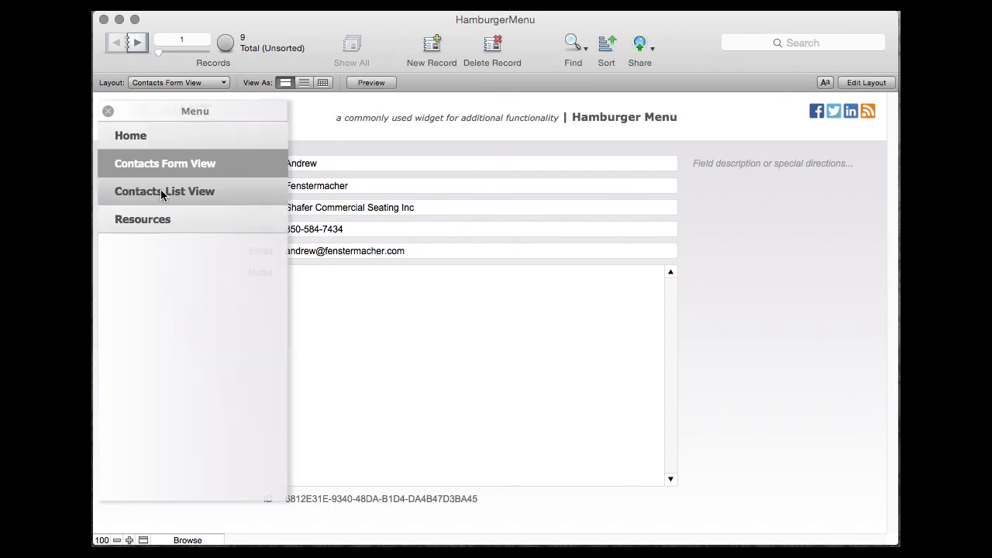
- Switch to Contacts List View, reopen the menu, and return to the contact form layout
click(164, 191)
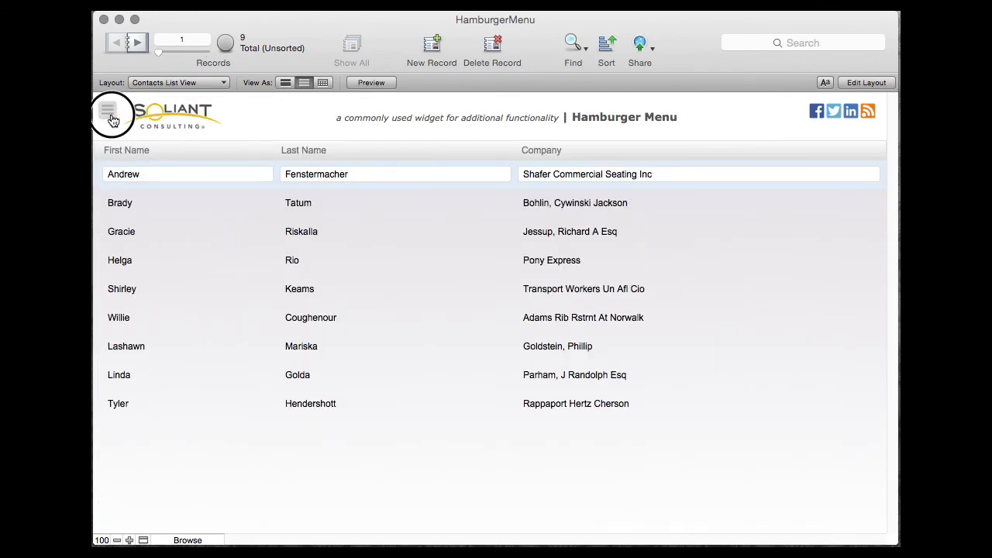
click(109, 114)
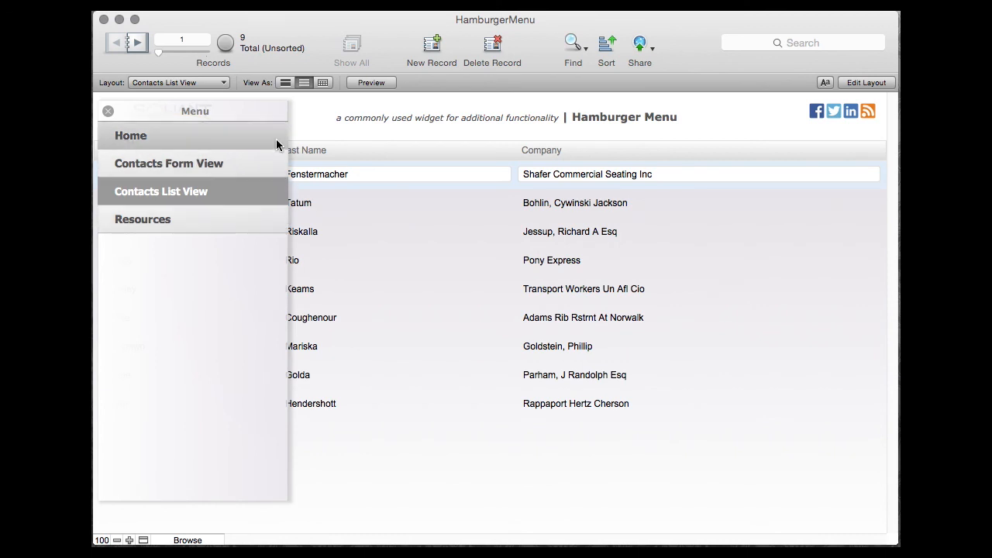
mouse_move(364, 396)
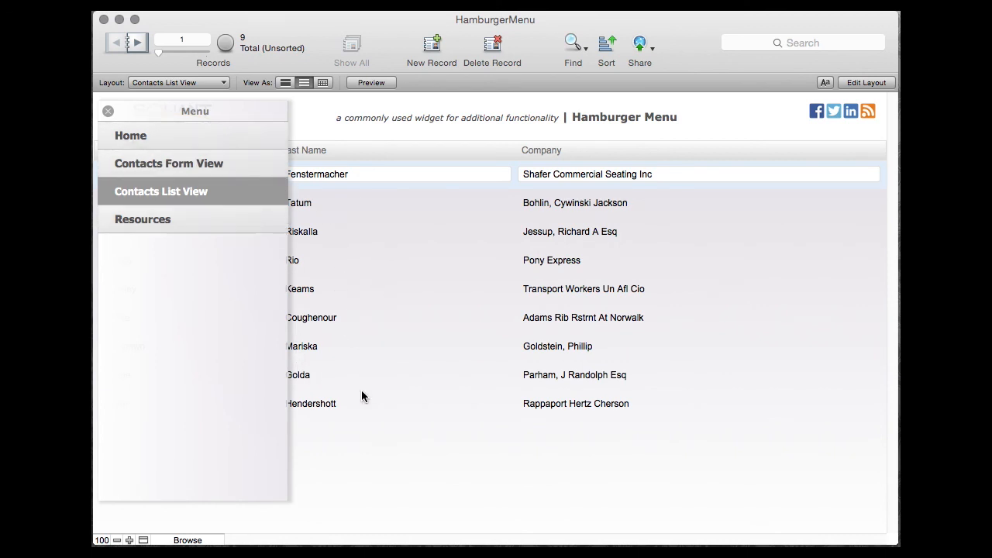
click(108, 111)
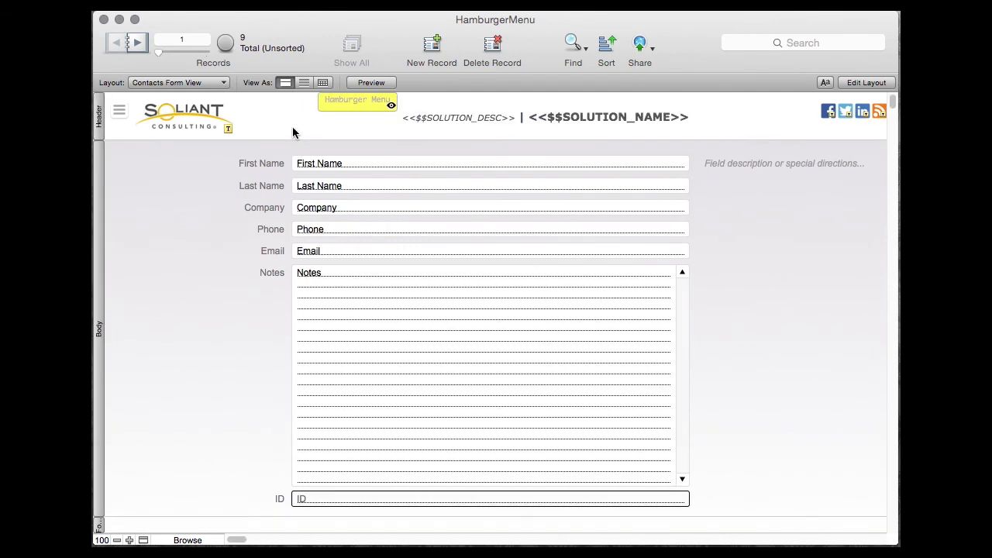
- In Layout mode, select the Hamburger Menu popover and view its Inspector Data settings
click(866, 82)
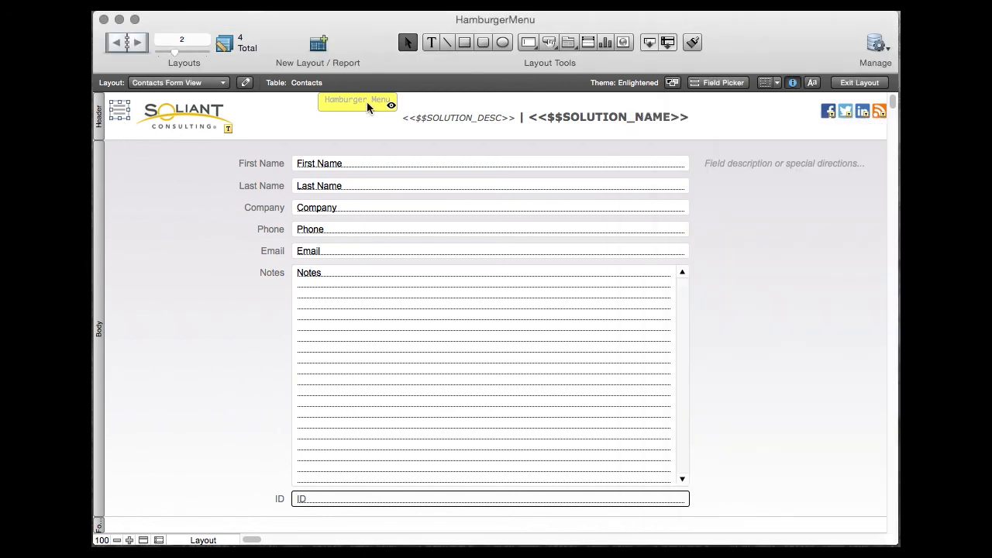
click(356, 99)
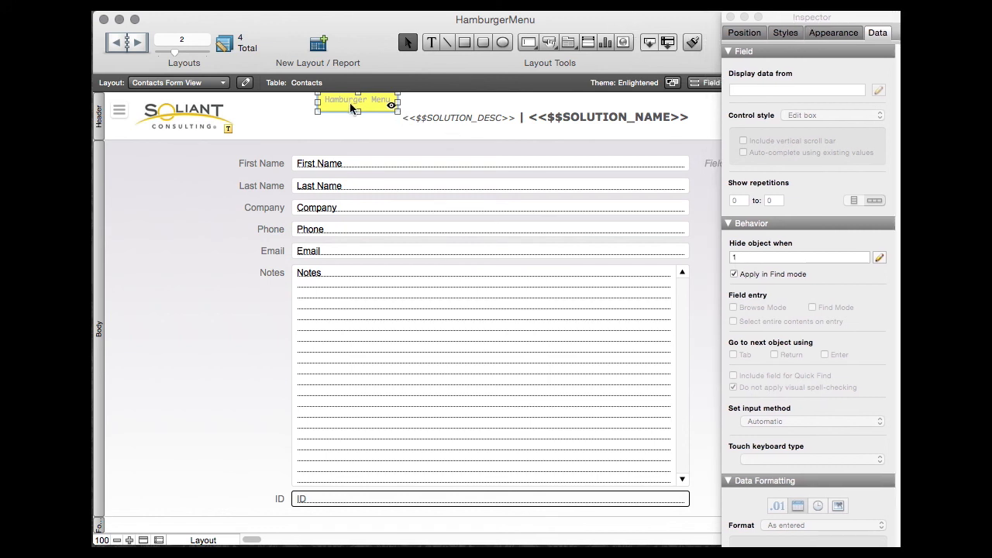
- Open the popover and step through the slide control's Stage Center and Stage Left panels
click(118, 110)
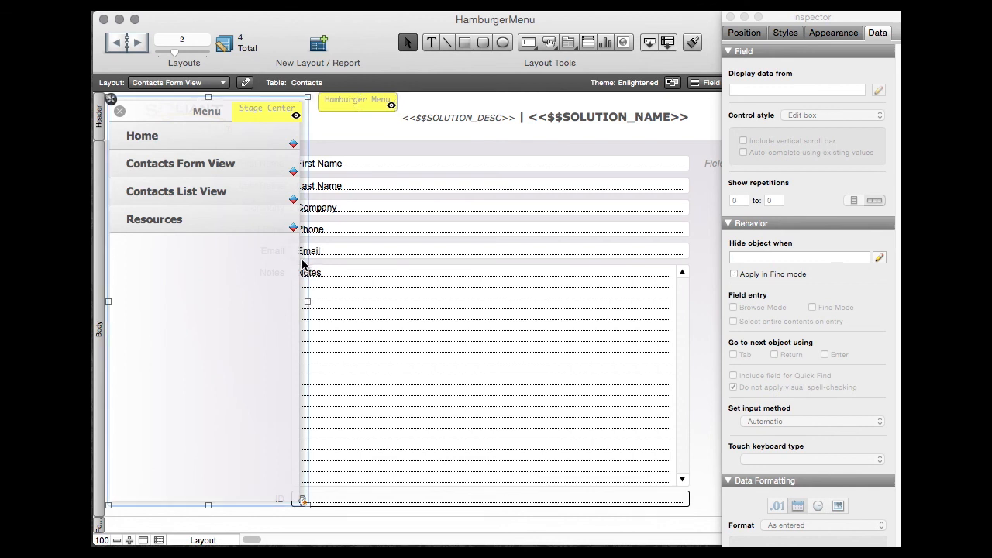
mouse_move(834, 52)
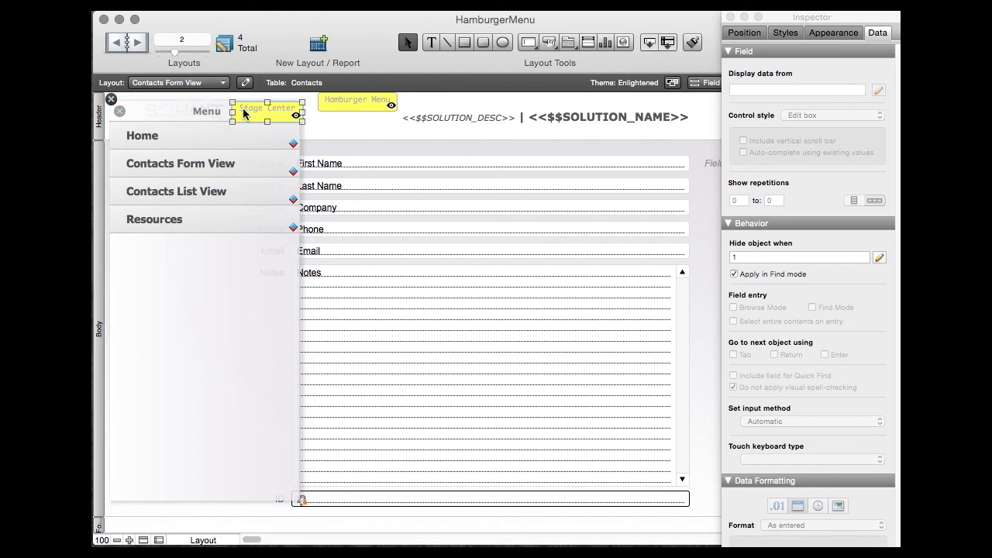
mouse_move(221, 102)
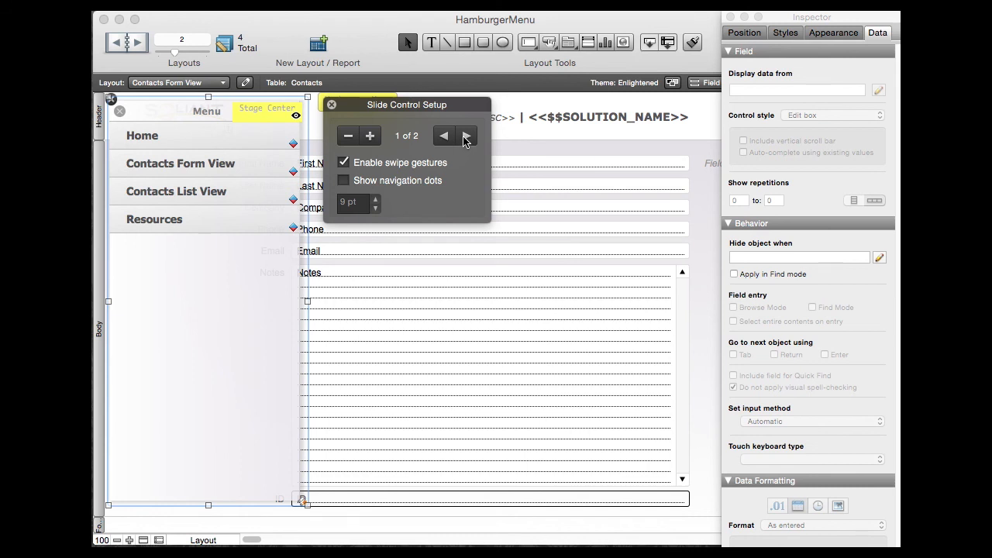
click(464, 135)
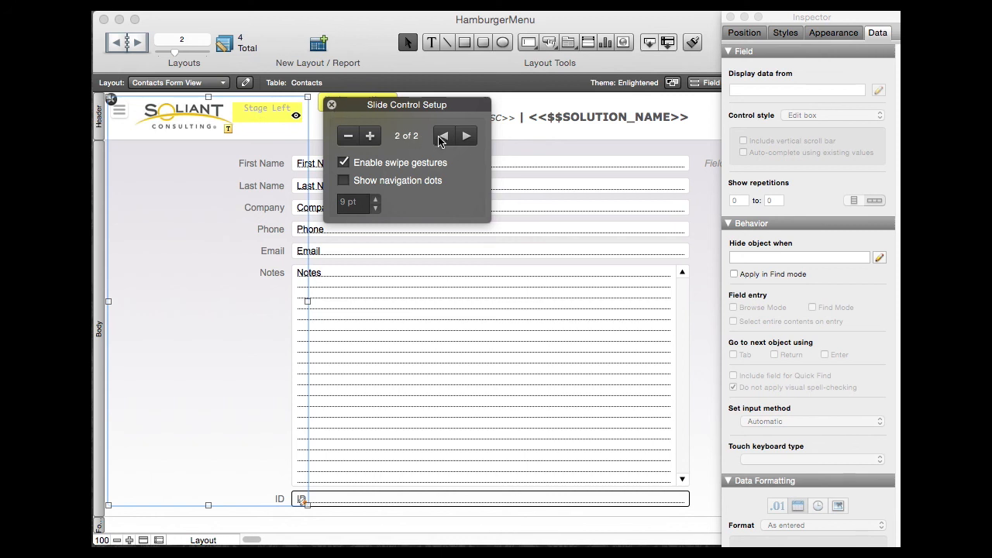
click(443, 136)
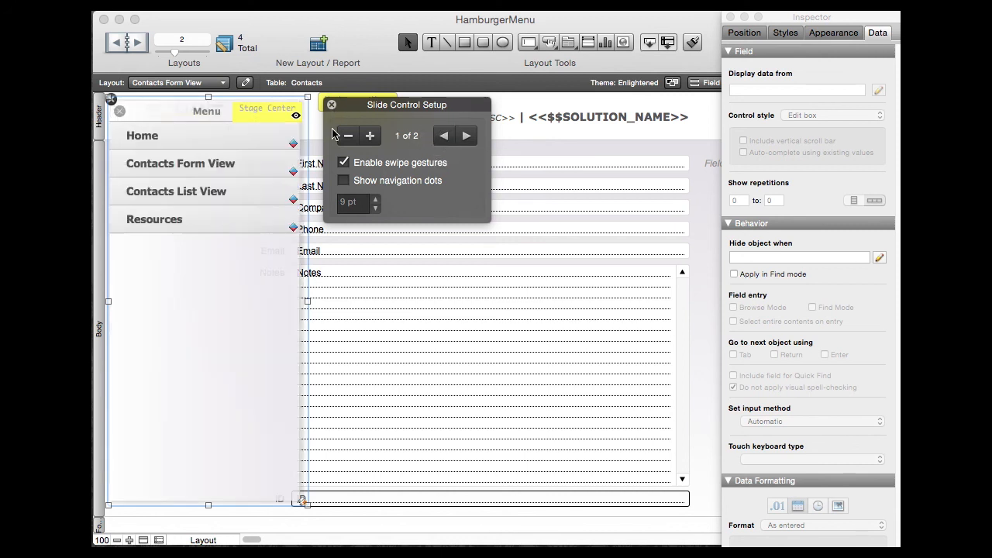
- Close the slide control setup and test the menu sliding open, continuing past the debugger
click(332, 105)
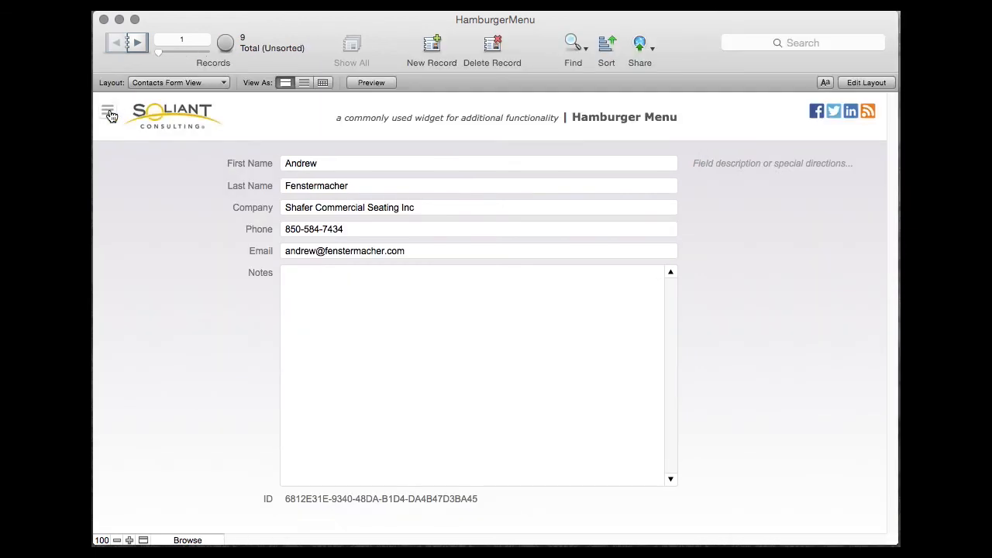
click(108, 113)
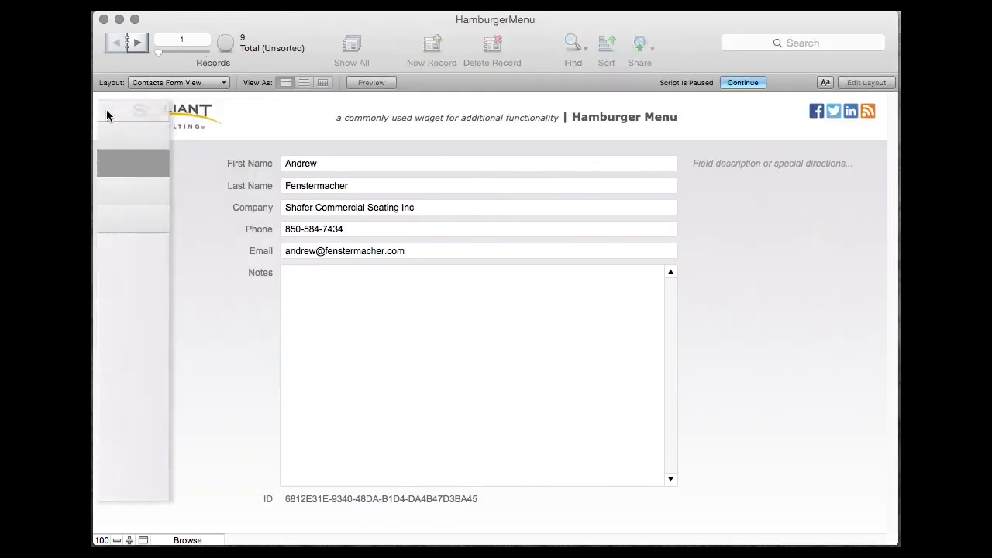
click(866, 82)
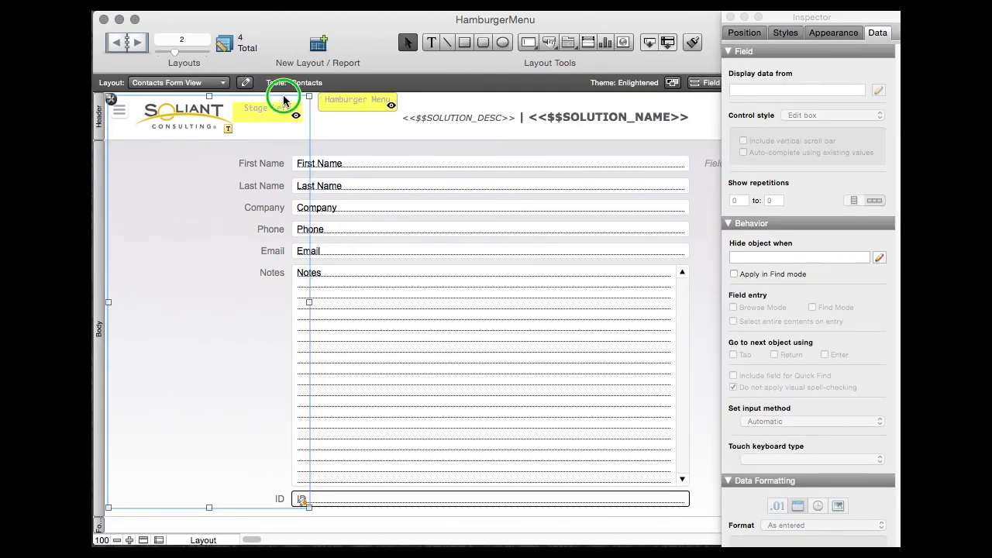
- Inspect the slide panel's OnObjectExit trigger running Slide - Panel with a left parameter
right_click(283, 100)
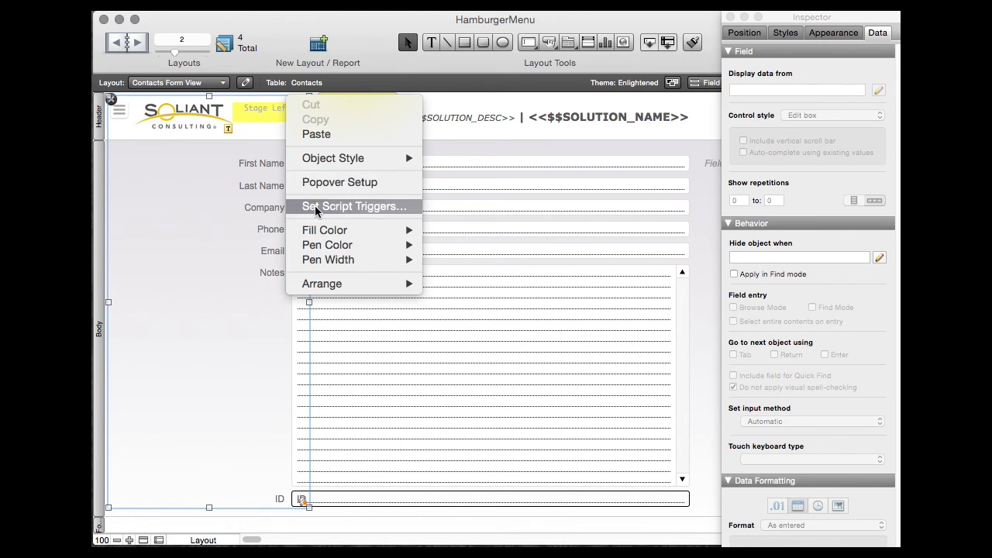
click(353, 206)
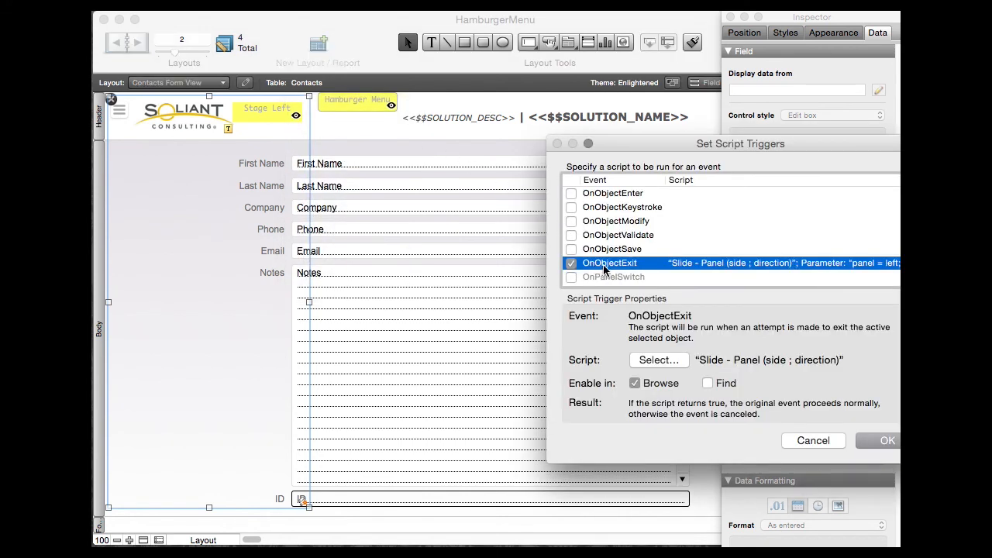
drag(740, 144, 588, 115)
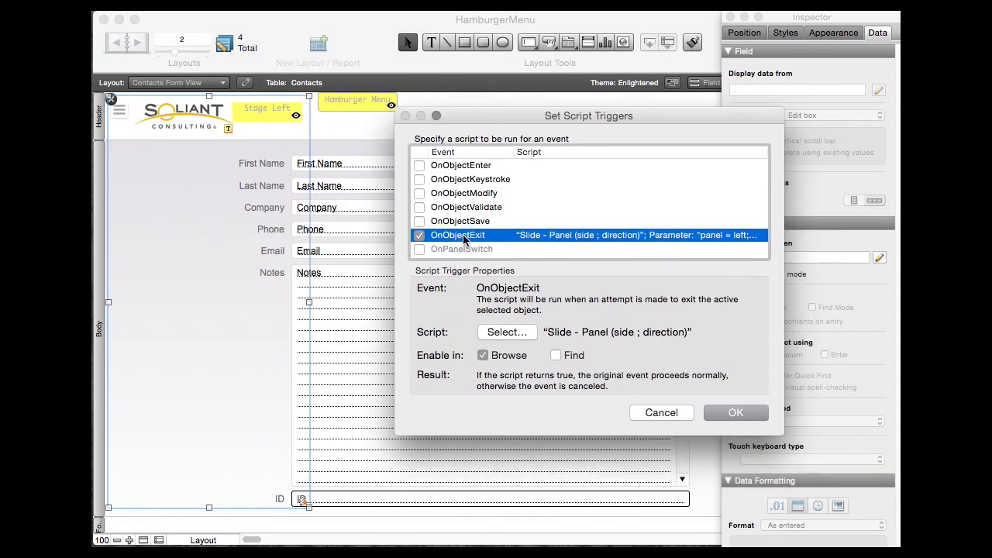
mouse_move(645, 234)
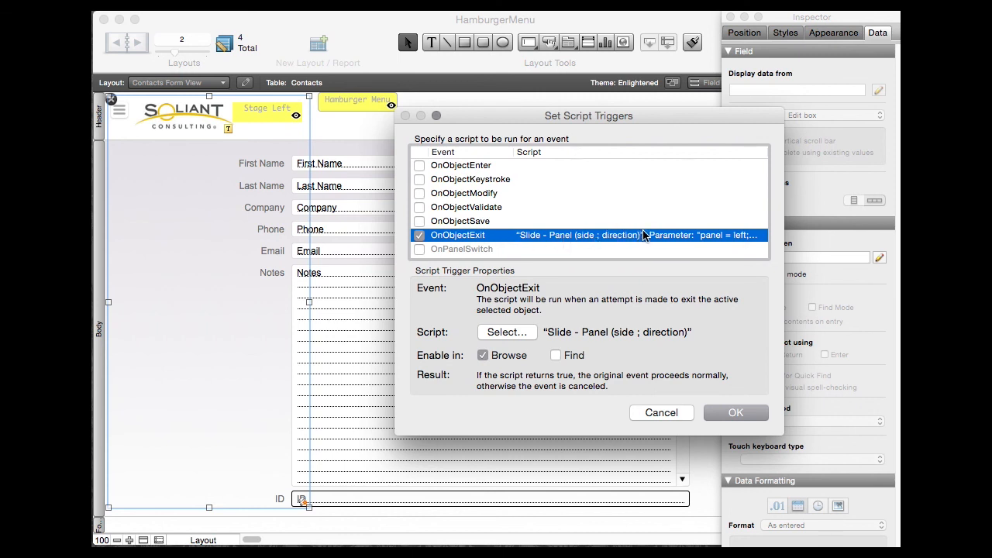
mouse_move(465, 270)
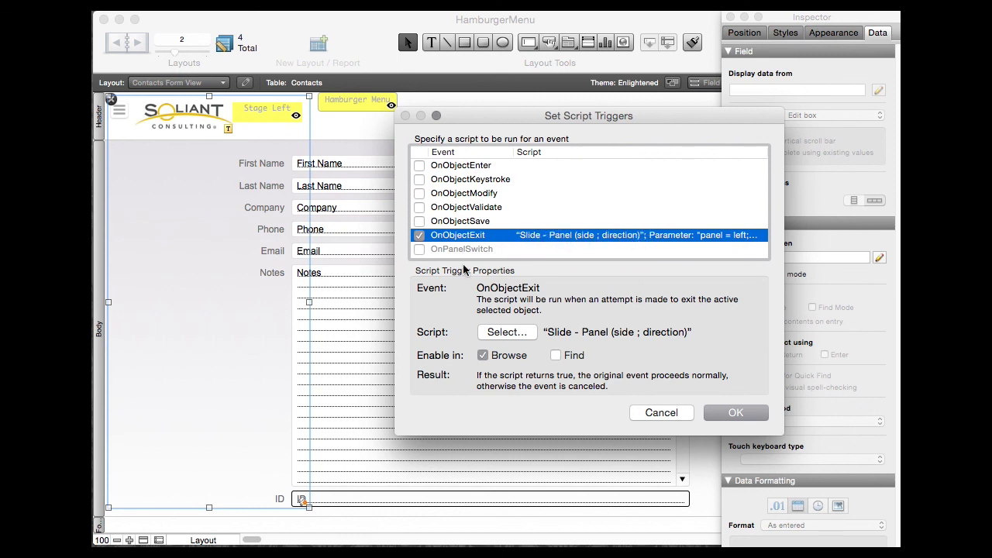
mouse_move(259, 300)
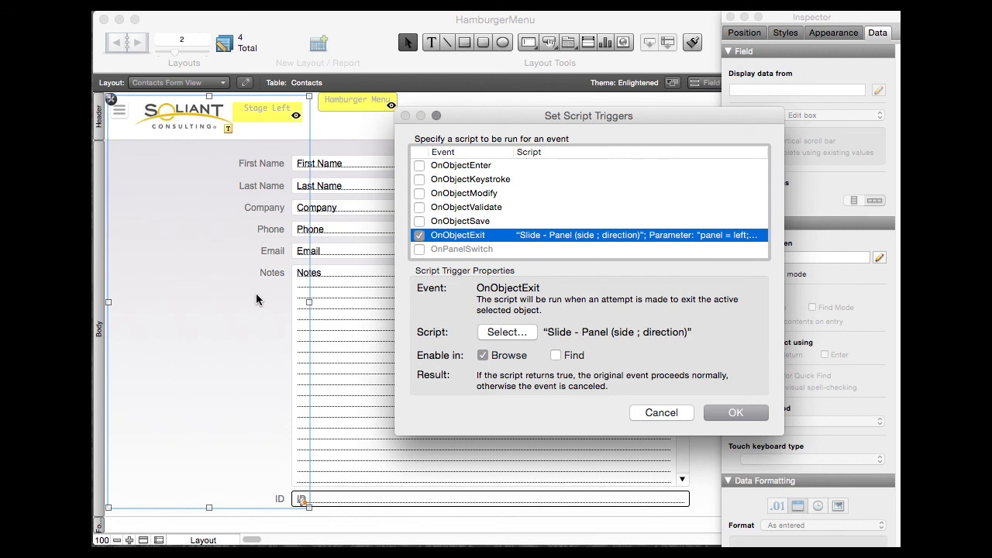
mouse_move(112, 97)
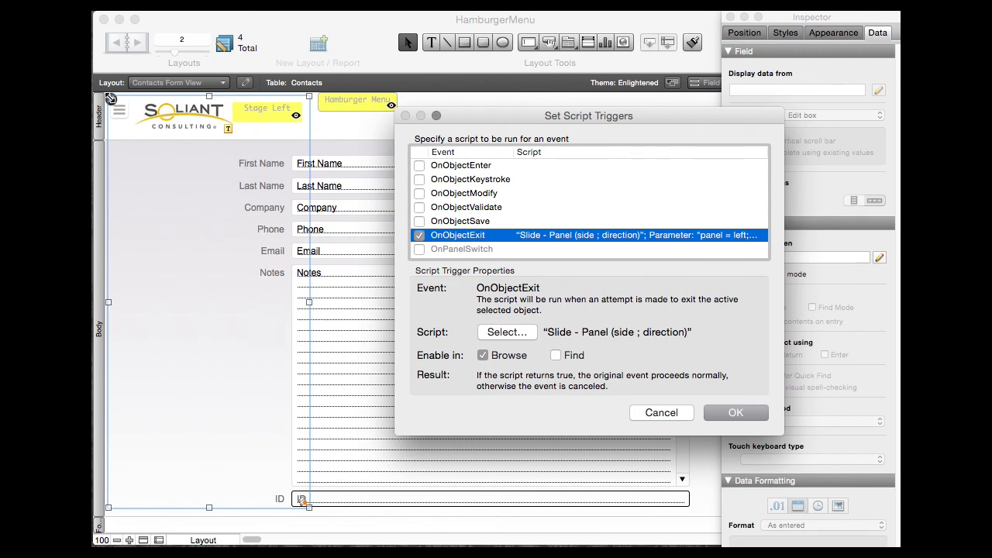
mouse_move(309, 515)
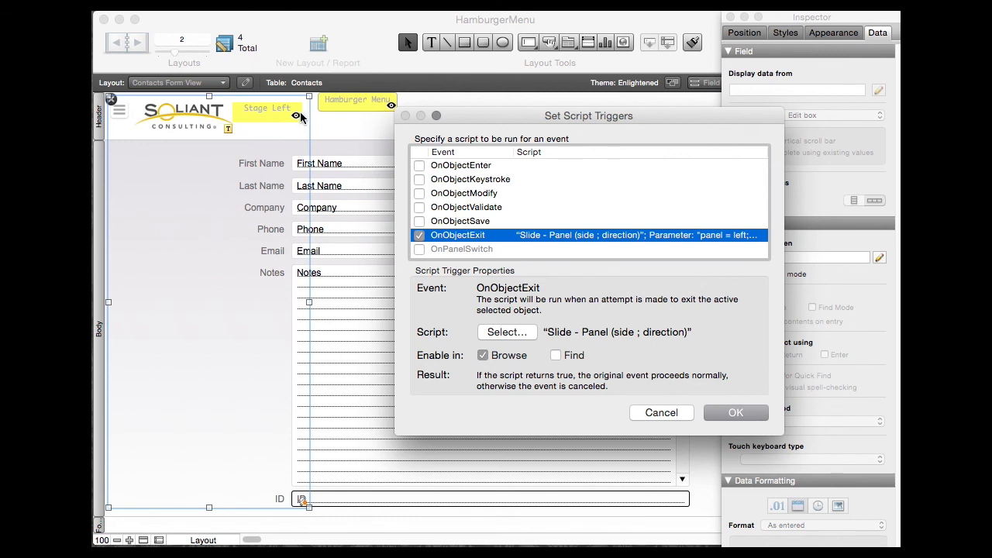
mouse_move(115, 103)
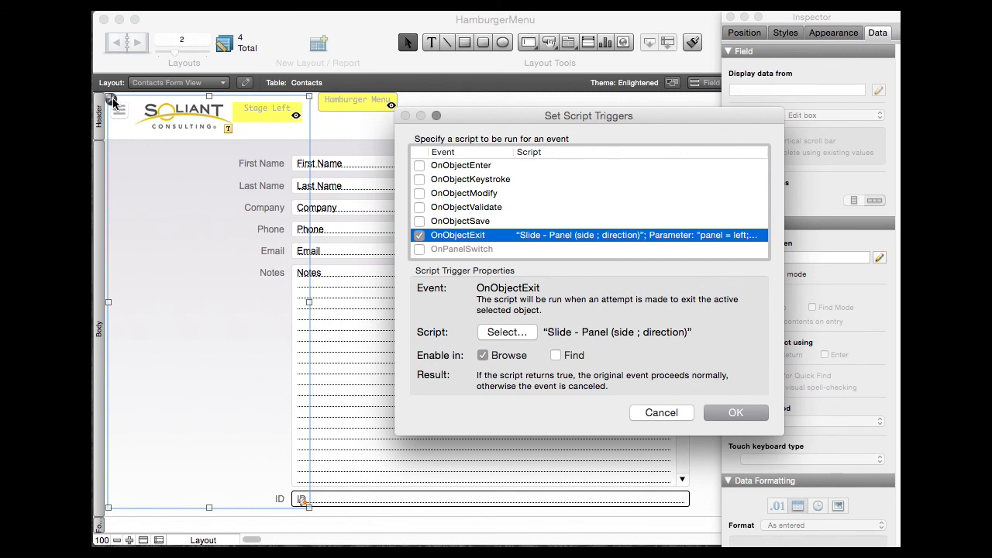
mouse_move(484, 222)
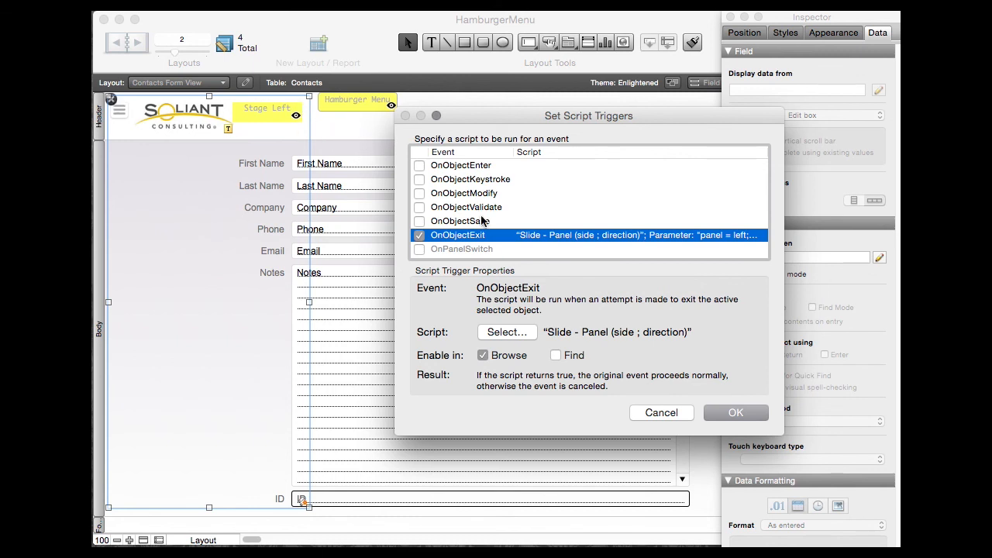
click(735, 412)
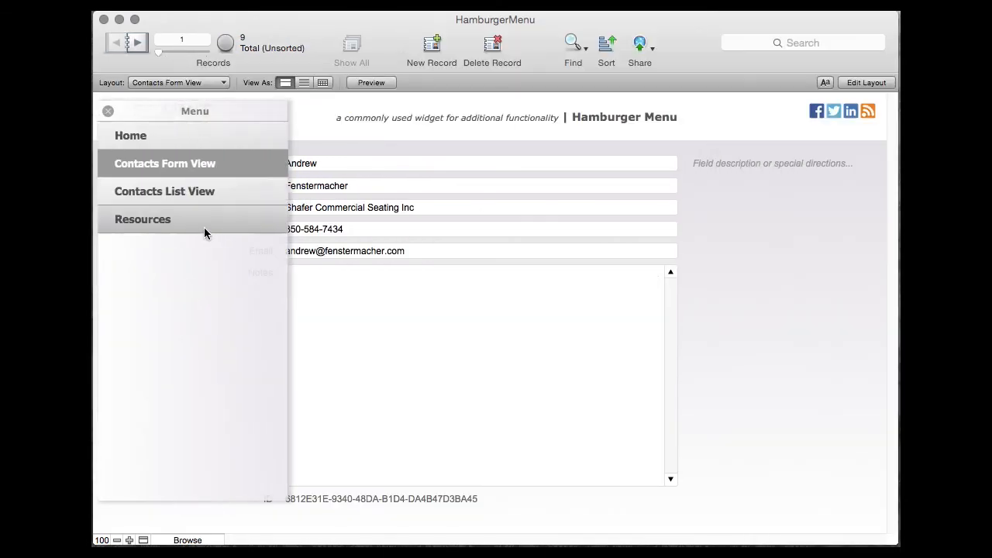
- Twice close the menu via Contacts Form View and slide the Menu panel back open
click(108, 110)
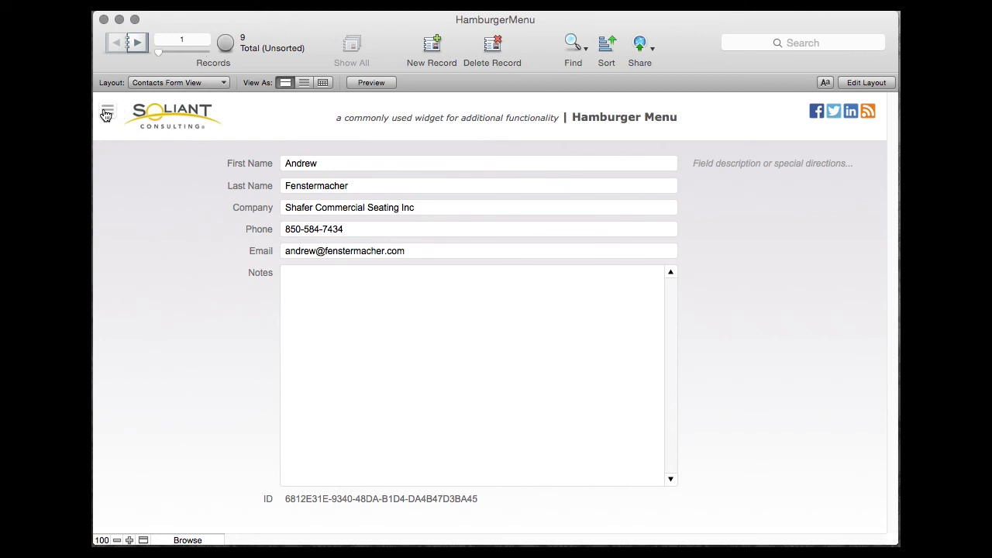
click(106, 111)
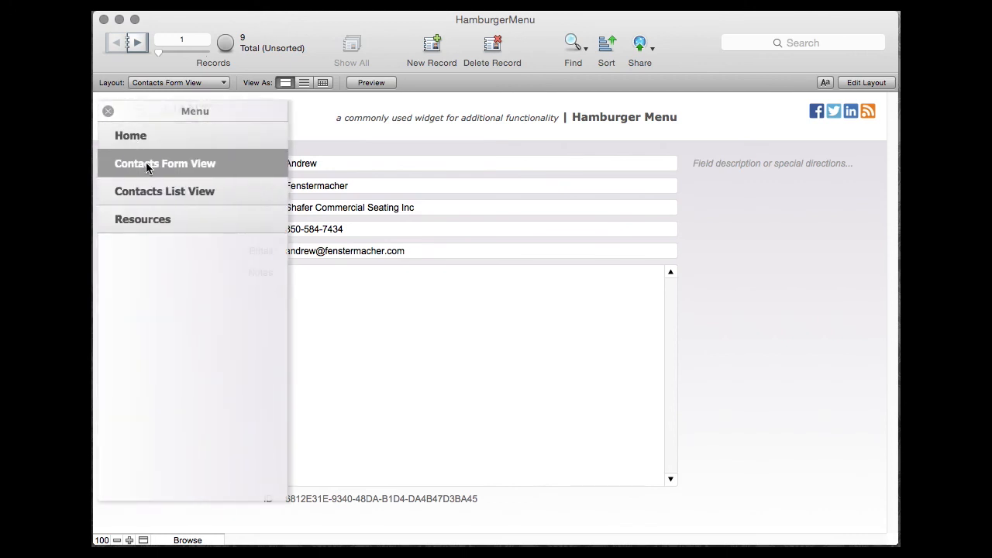
mouse_move(163, 191)
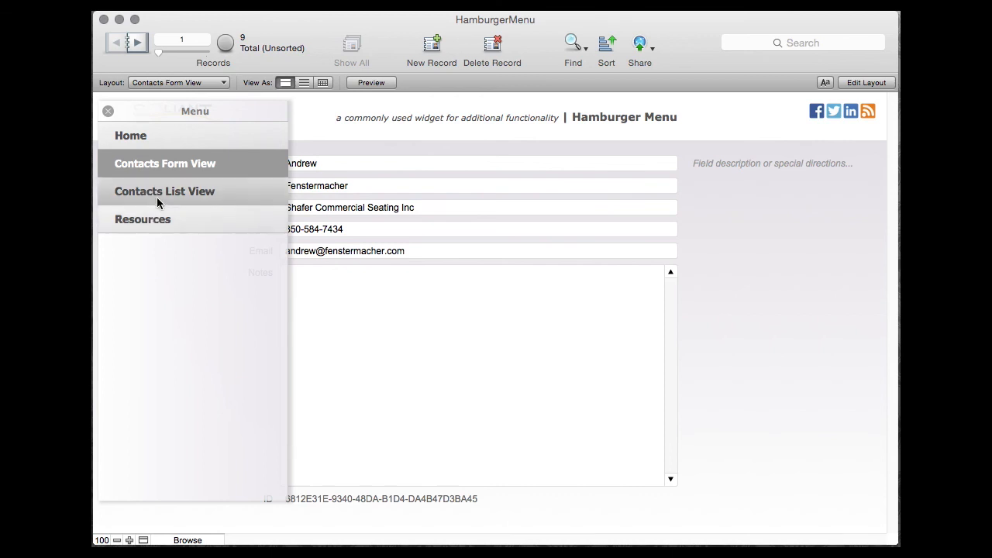
mouse_move(161, 163)
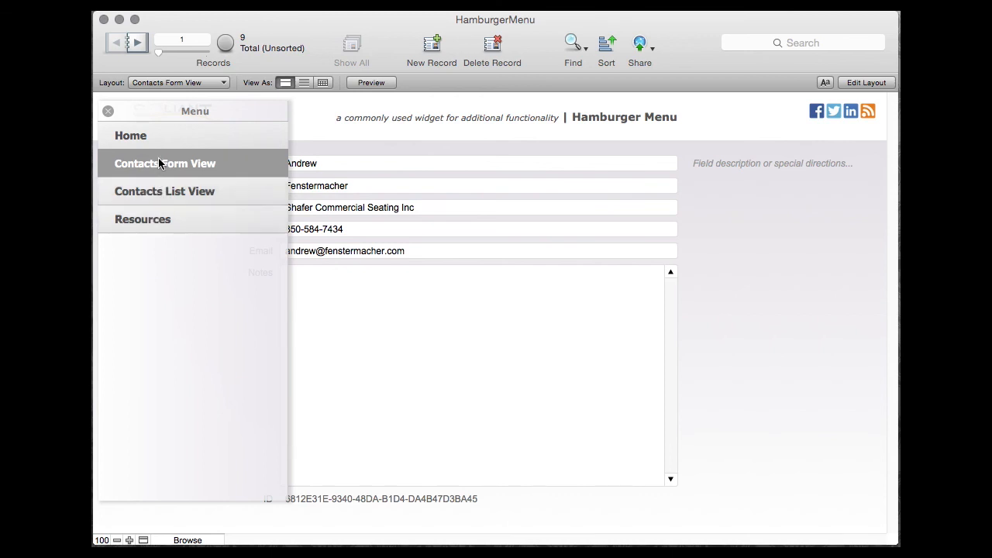
mouse_move(207, 179)
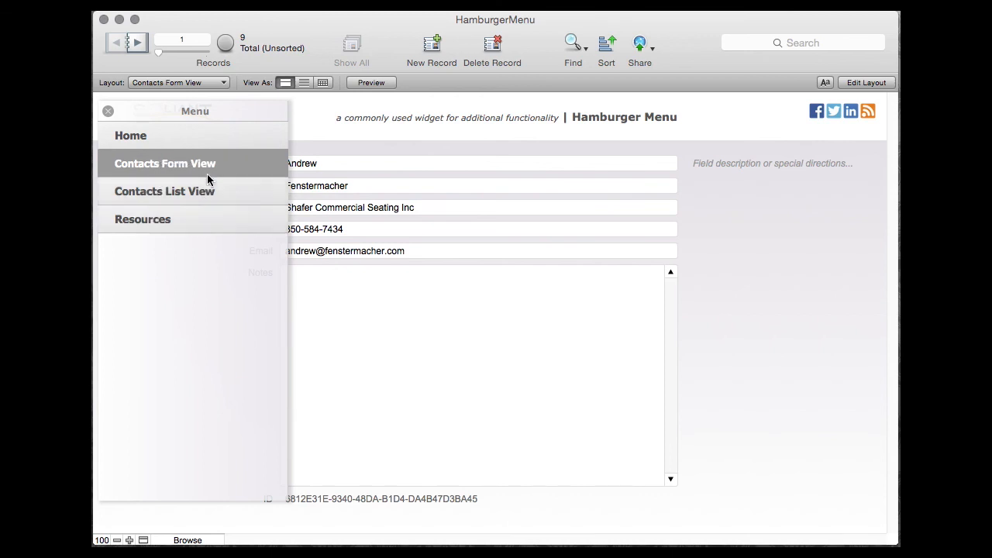
click(108, 111)
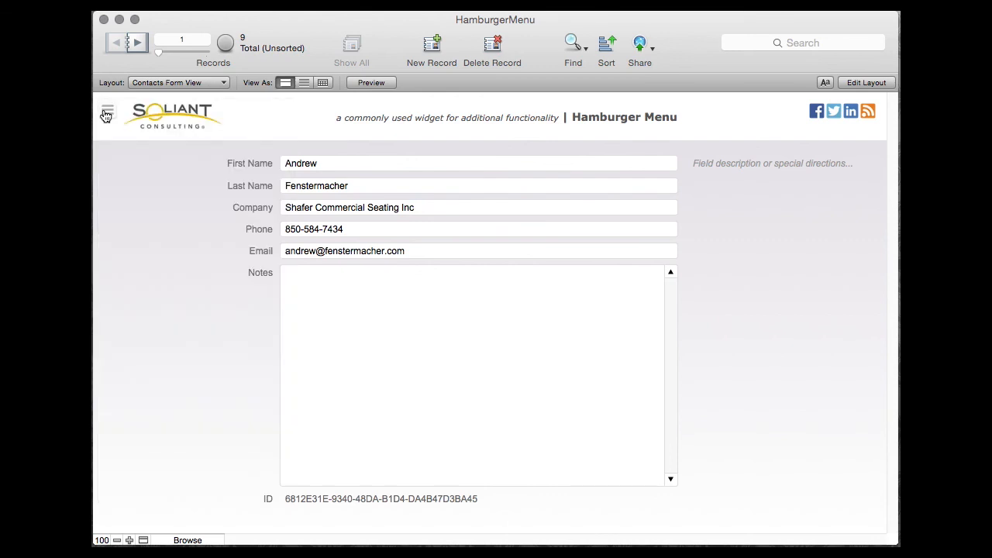
click(106, 113)
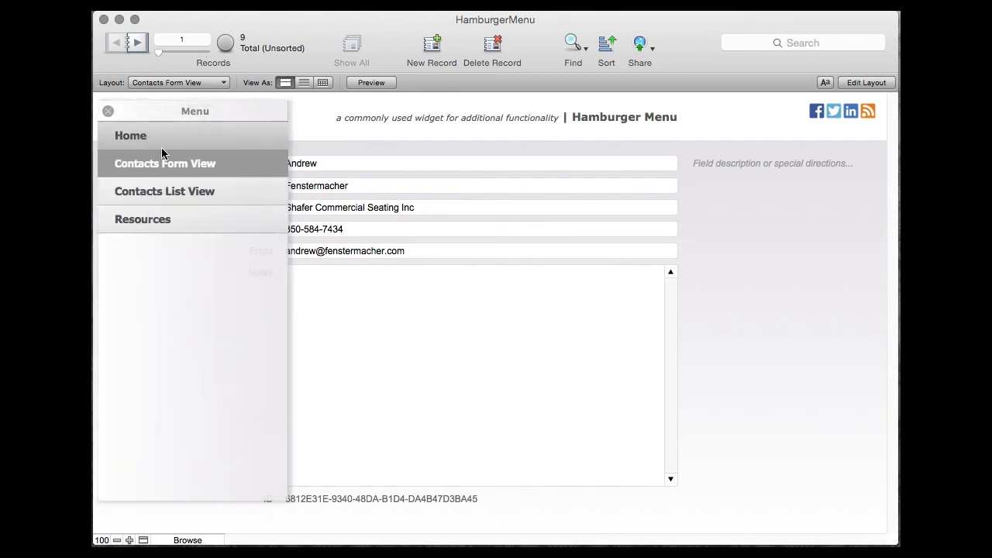
mouse_move(461, 489)
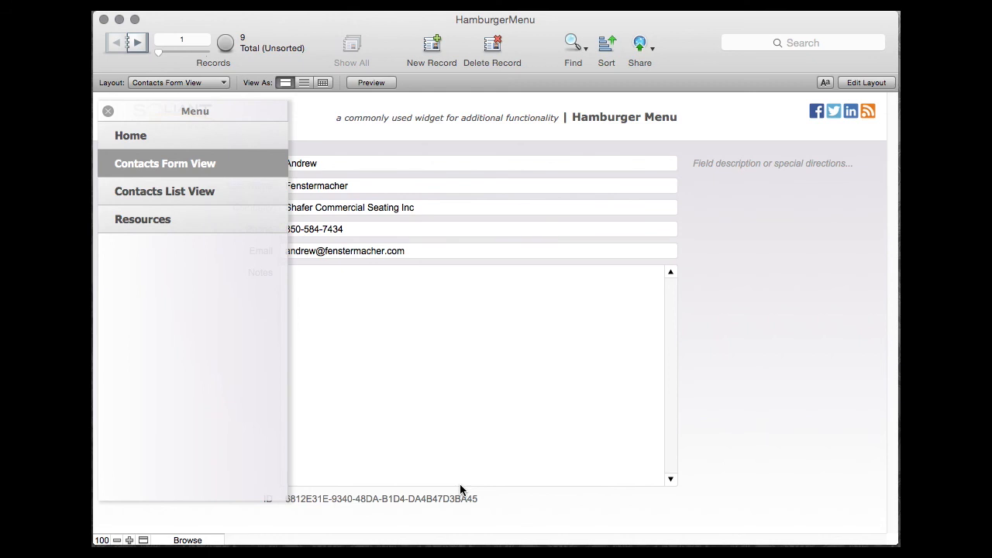